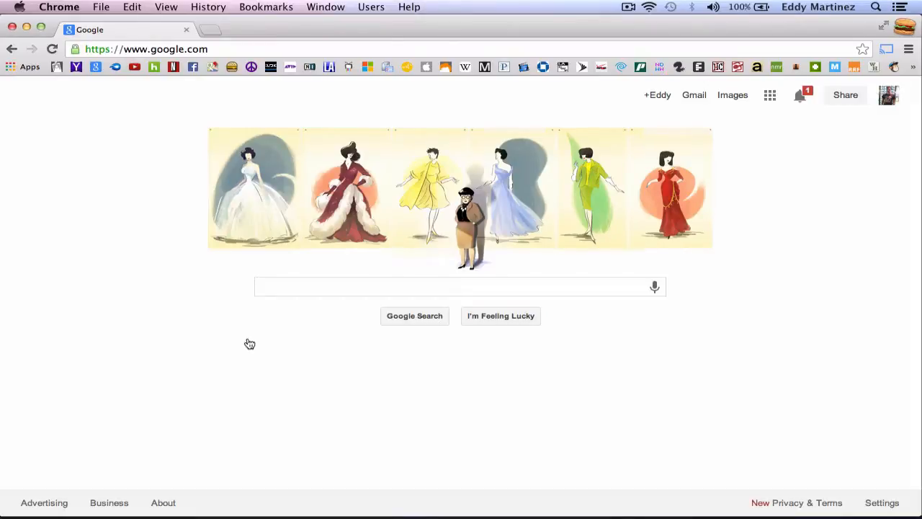
Step: Search Google for "free exs24 instruments" and show the results
click(458, 286)
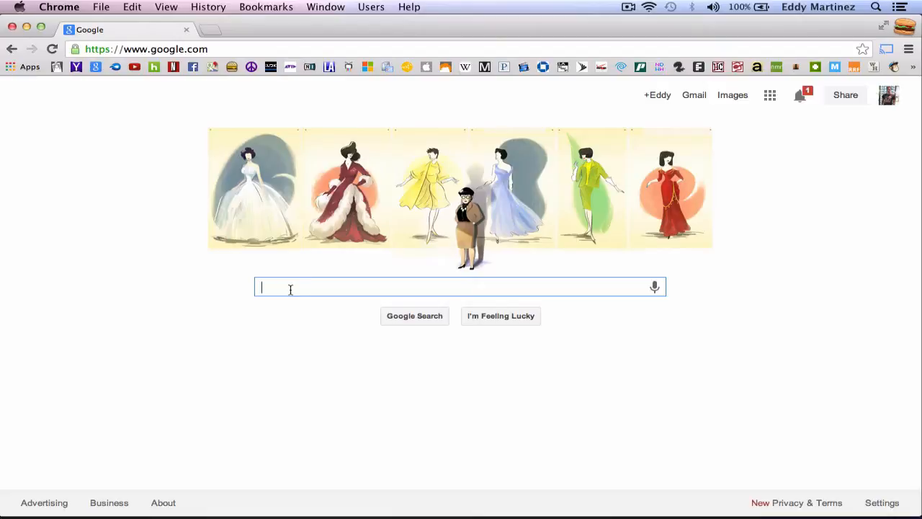
text(Fre)
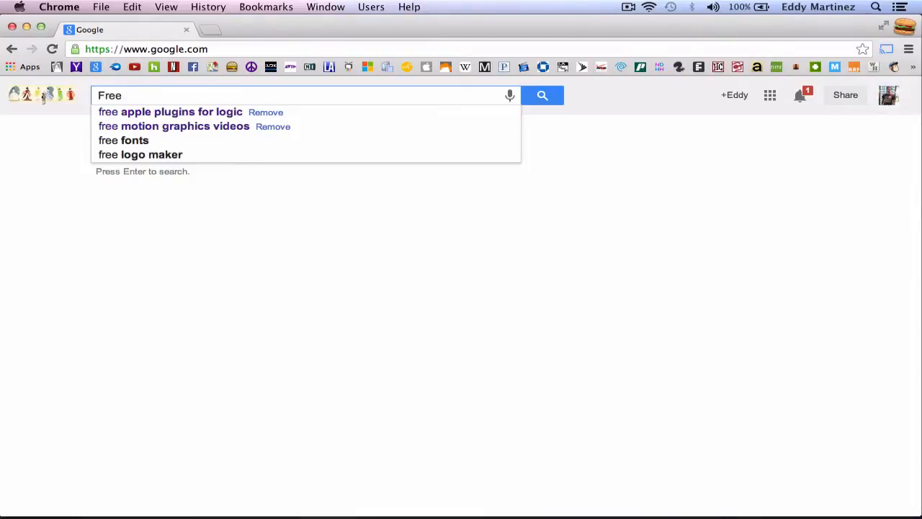
text(exs24 instruments)
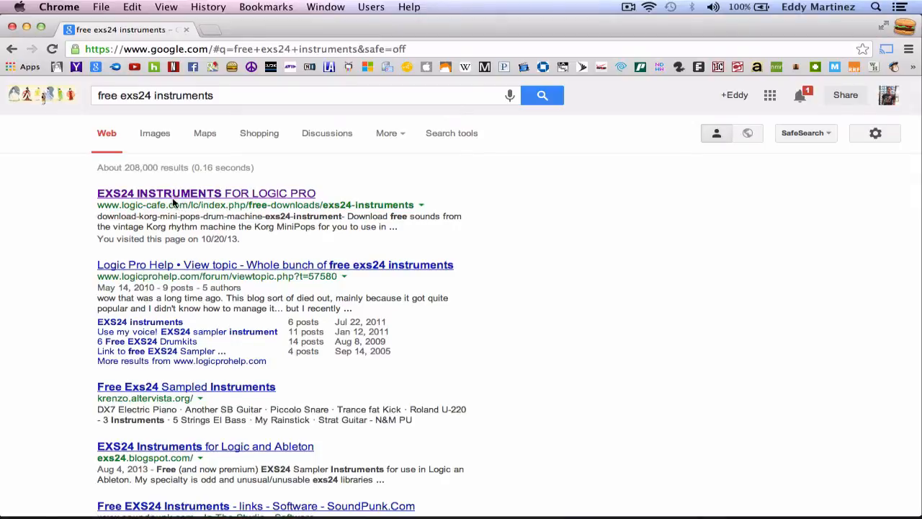
mouse_move(171, 199)
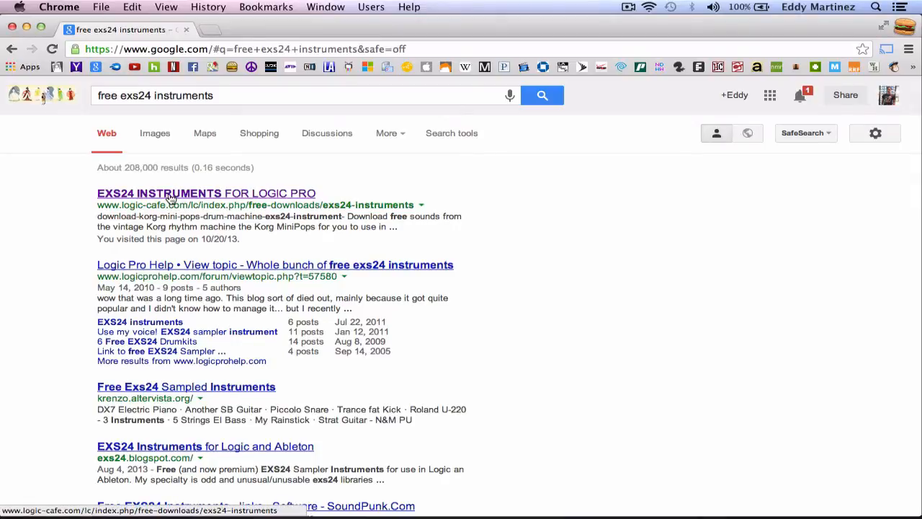
Step: Browse down Logic Cafe's free EXS24 instruments list to the Arcade Arkanoid entry
click(204, 193)
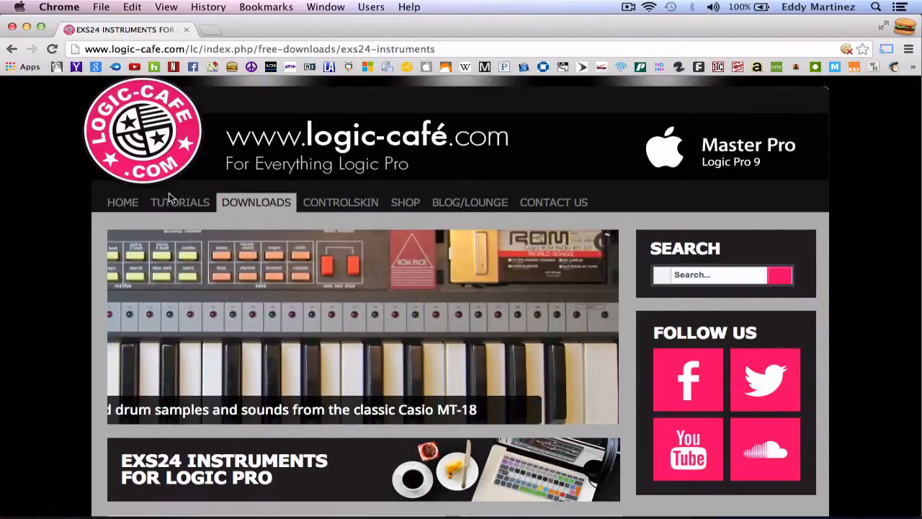
scroll(down, 3)
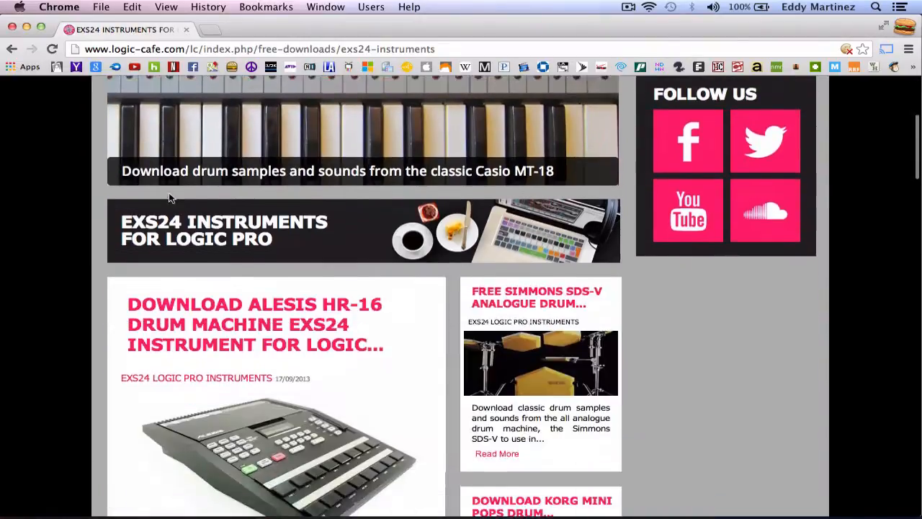
scroll(down, 3)
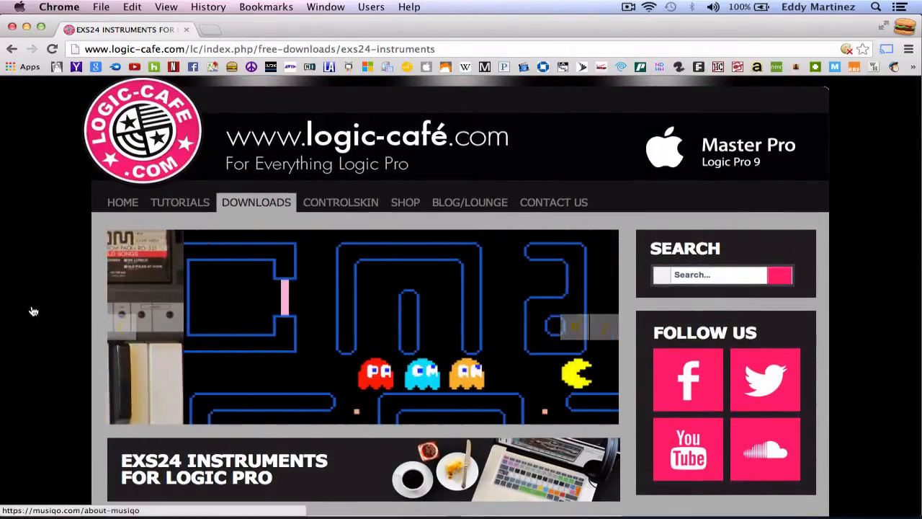
scroll(down, 3)
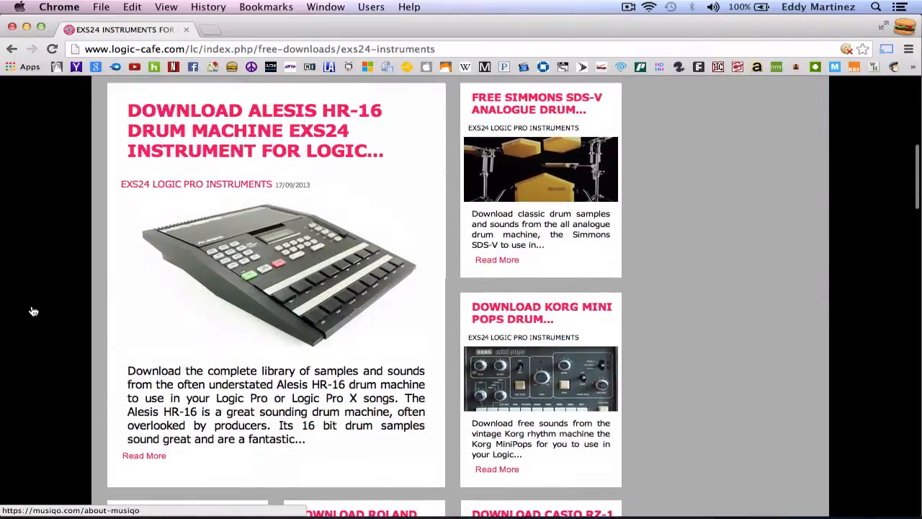
scroll(down, 3)
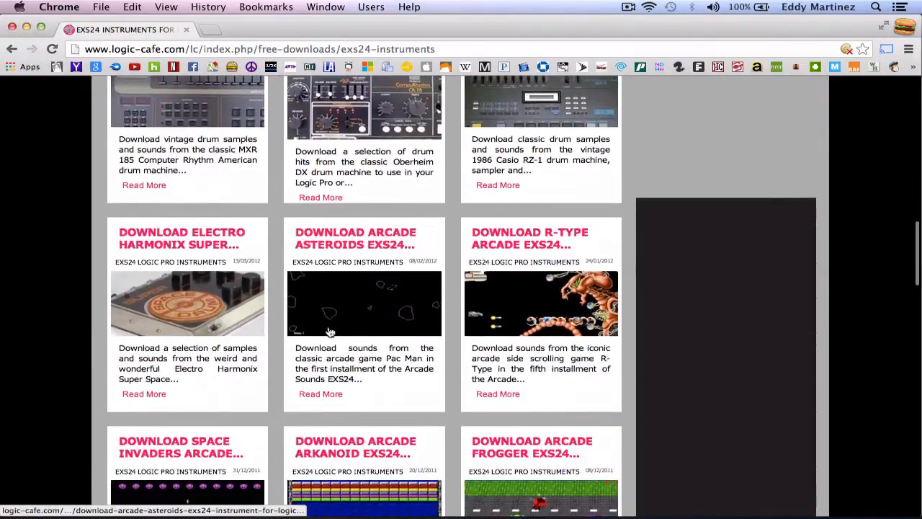
scroll(down, 3)
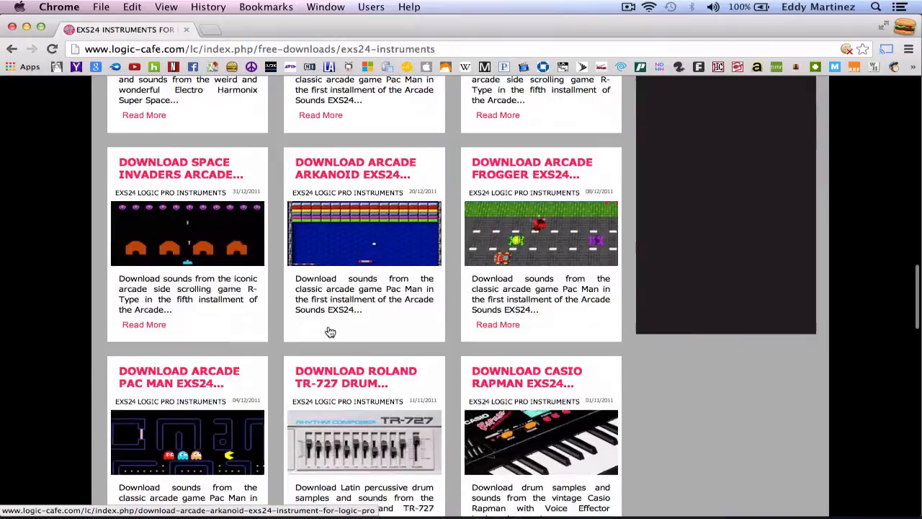
scroll(down, 3)
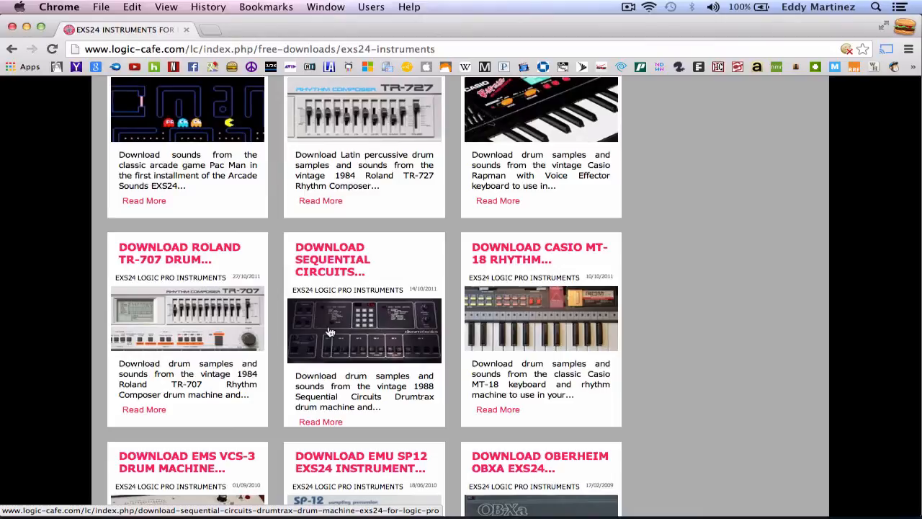
scroll(down, 3)
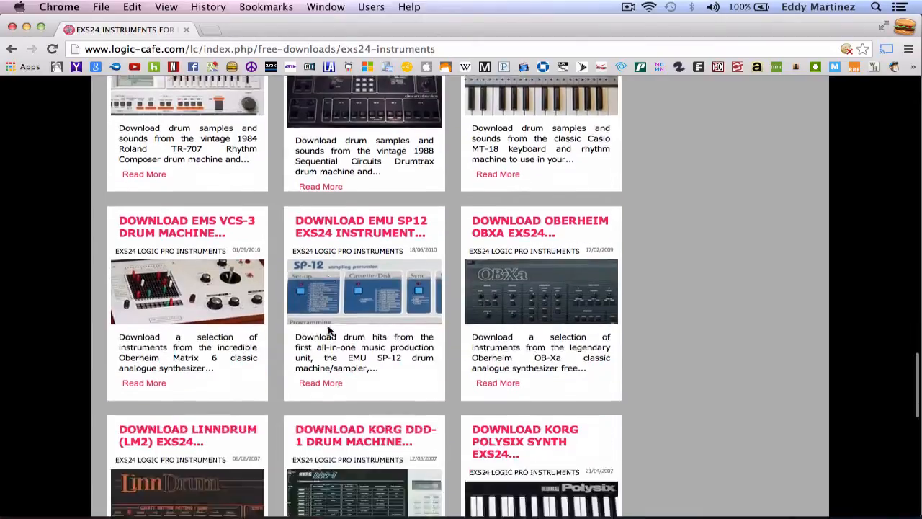
scroll(down, 3)
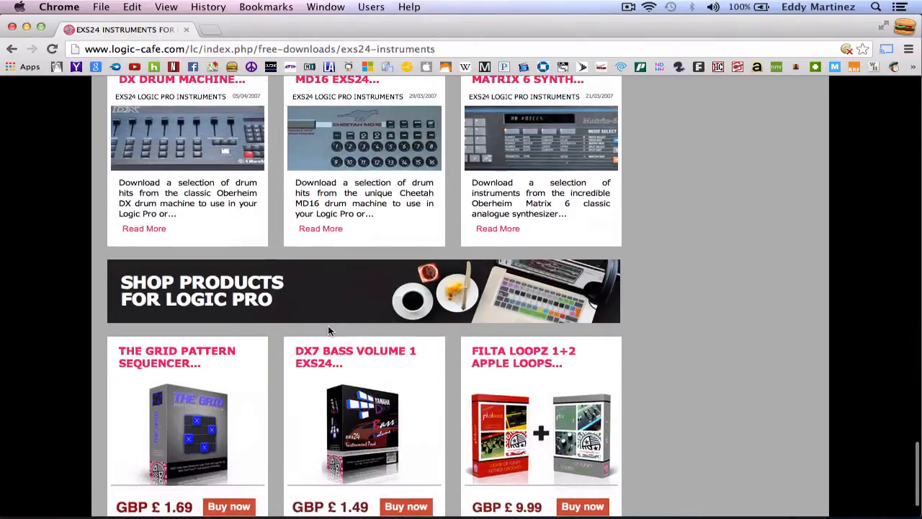
scroll(up, 3)
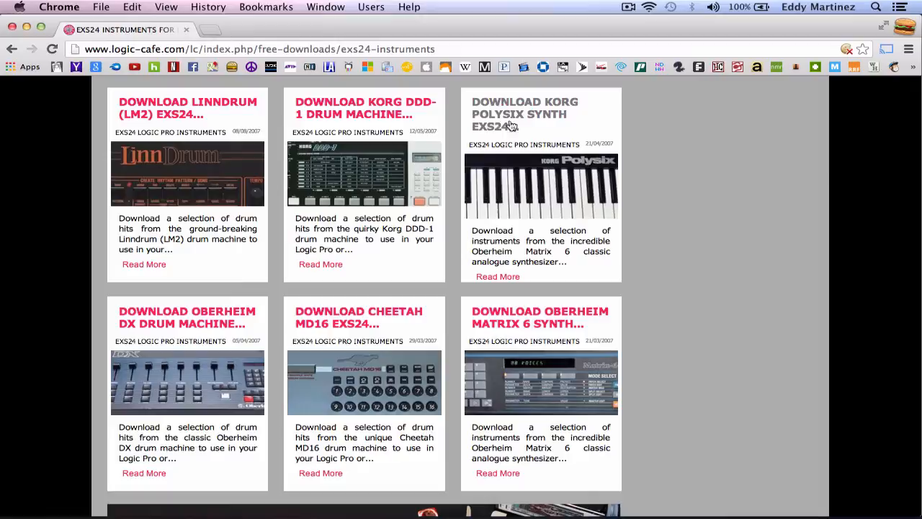
mouse_move(545, 130)
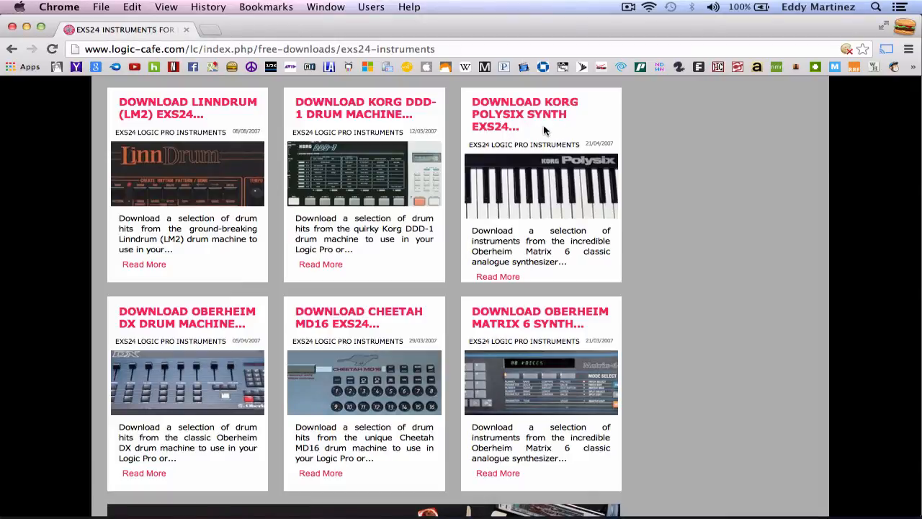
scroll(down, 3)
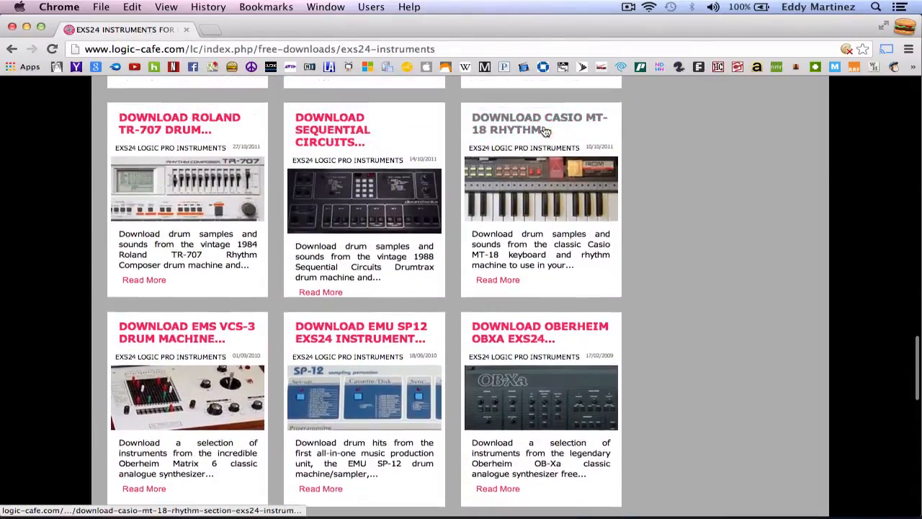
scroll(down, 3)
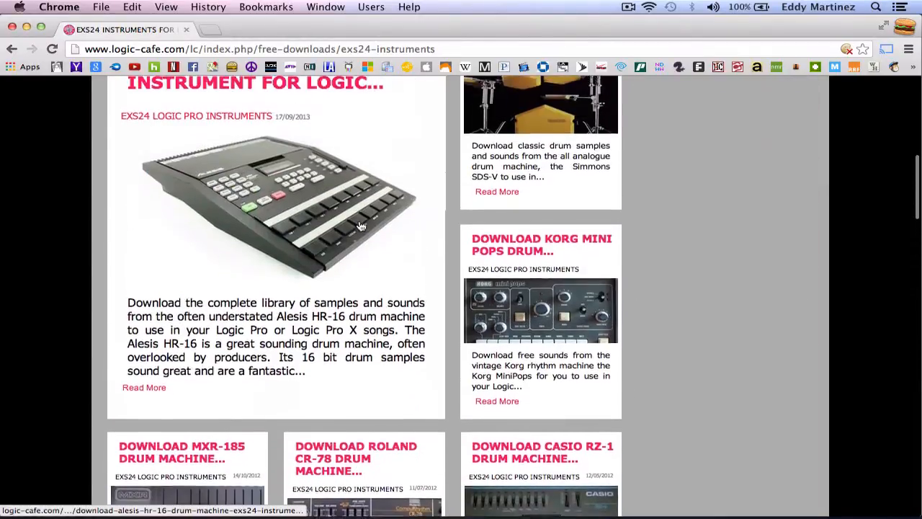
scroll(down, 3)
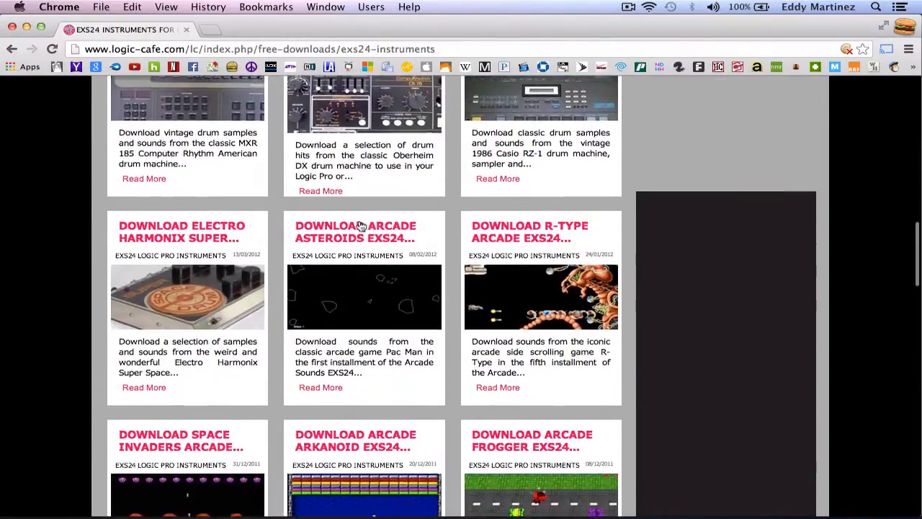
scroll(down, 3)
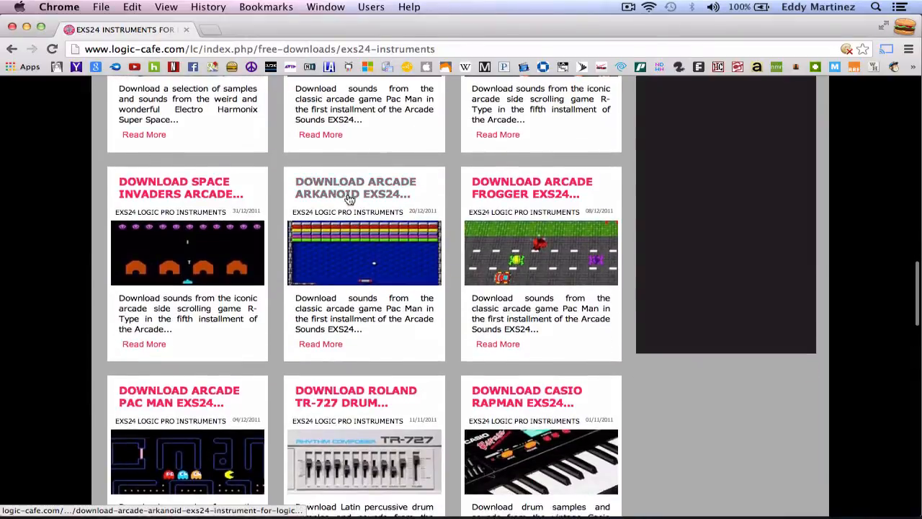
mouse_move(338, 190)
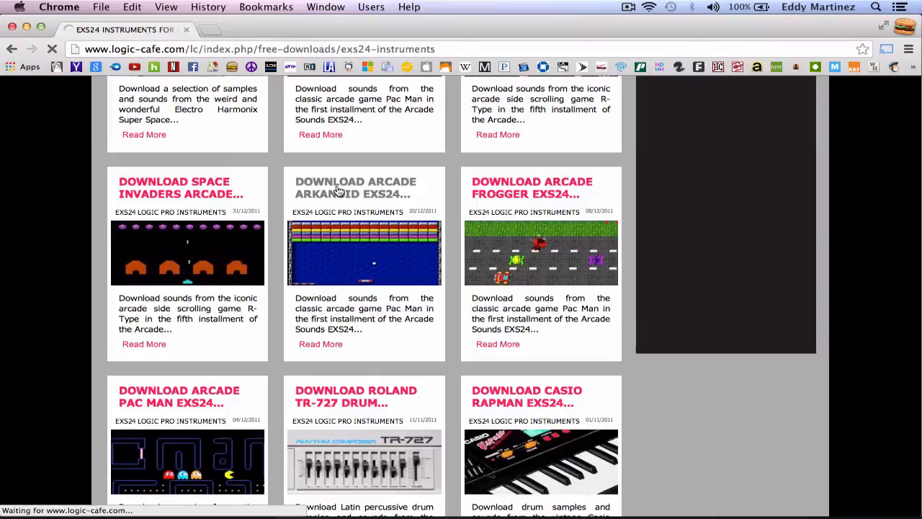
Step: On the Arkanoid page, start the 'Download Arkanoid EXS24' zip download
click(338, 188)
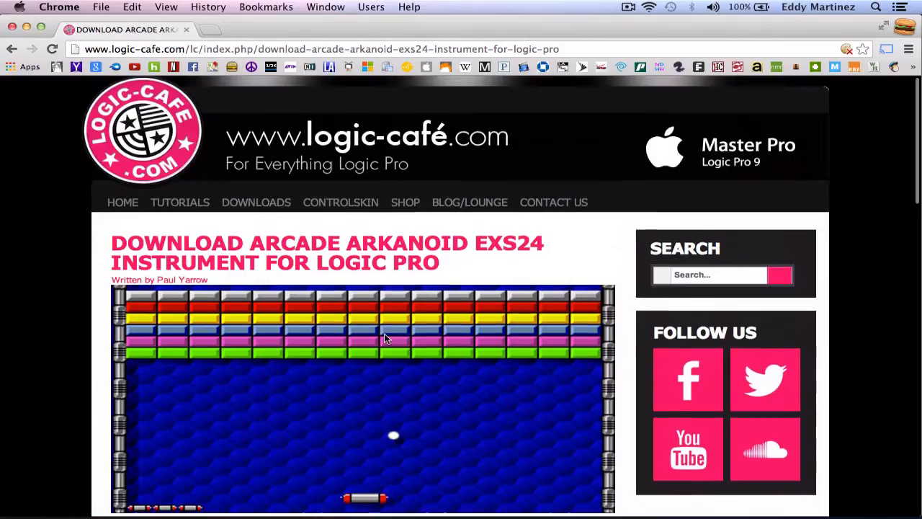
scroll(down, 3)
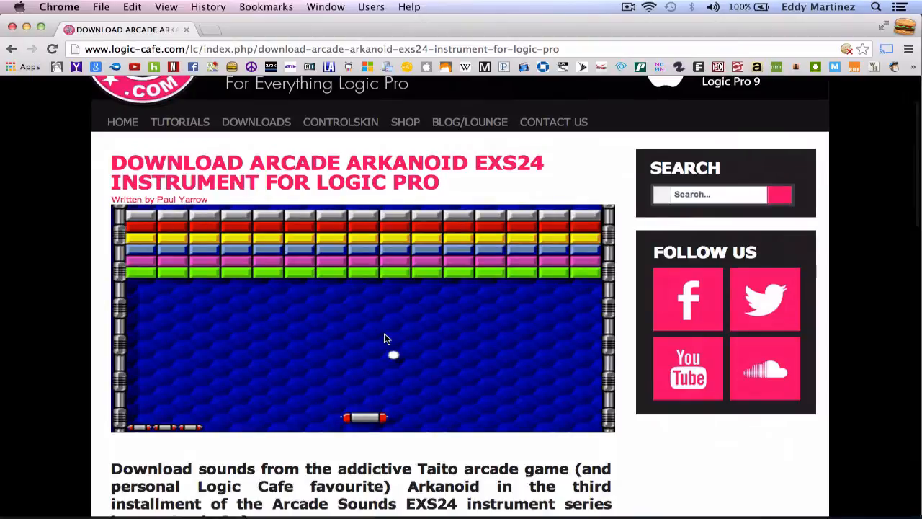
scroll(down, 3)
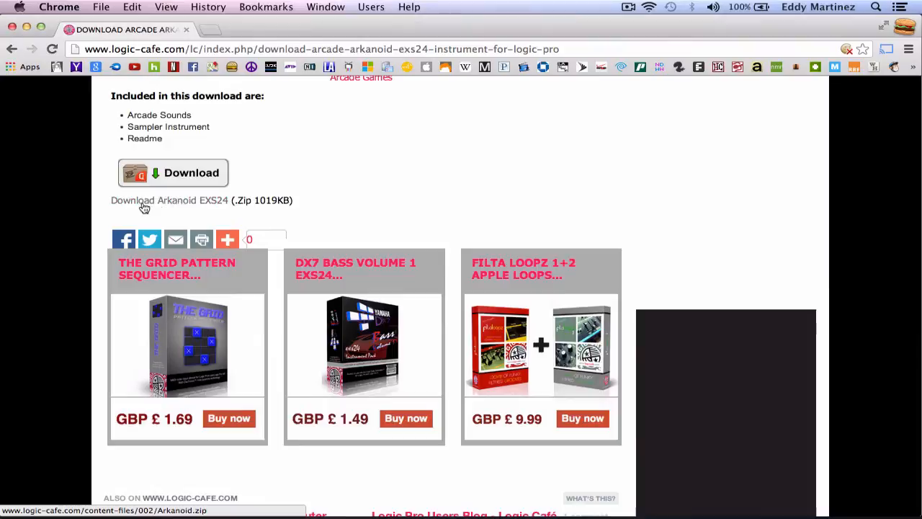
mouse_move(208, 208)
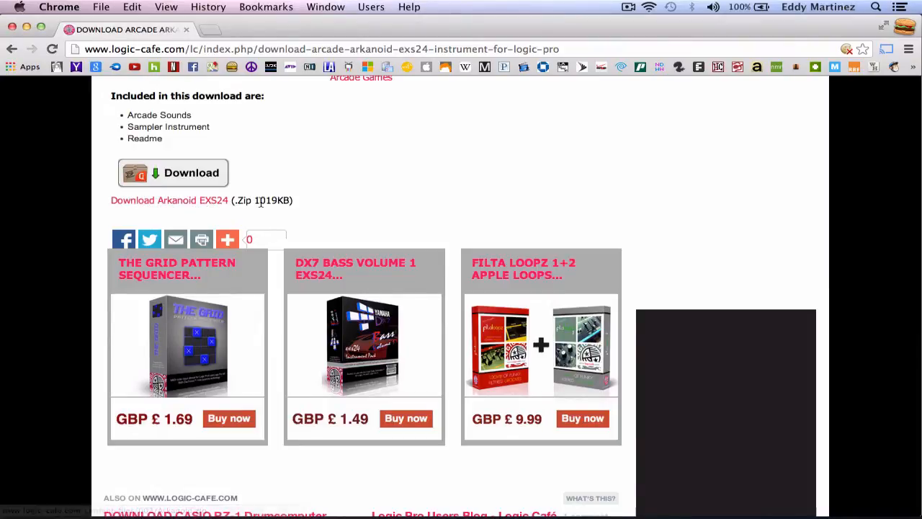
click(172, 173)
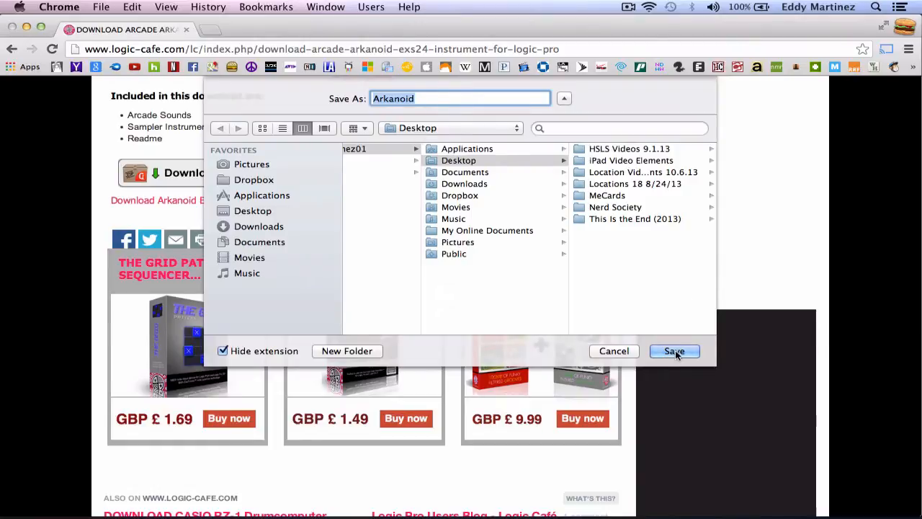
Step: Save Arkanoid.zip to the Desktop
click(674, 352)
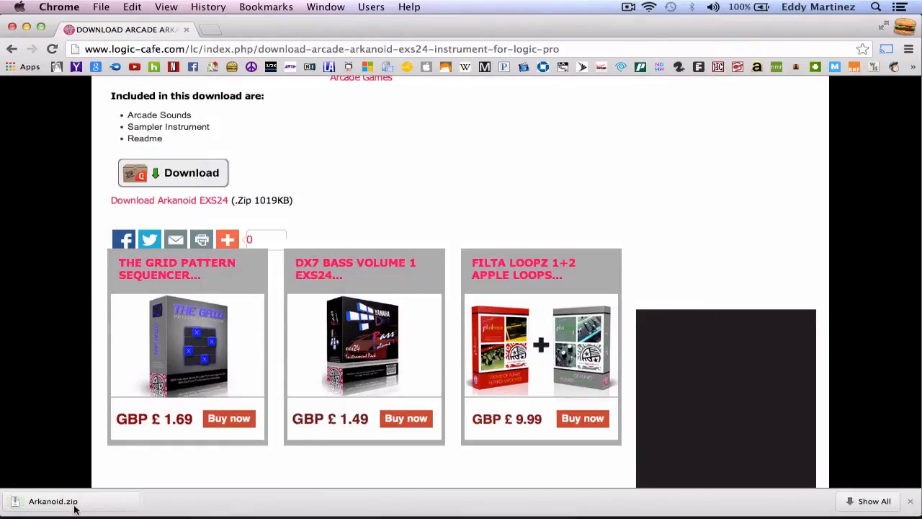
mouse_move(72, 501)
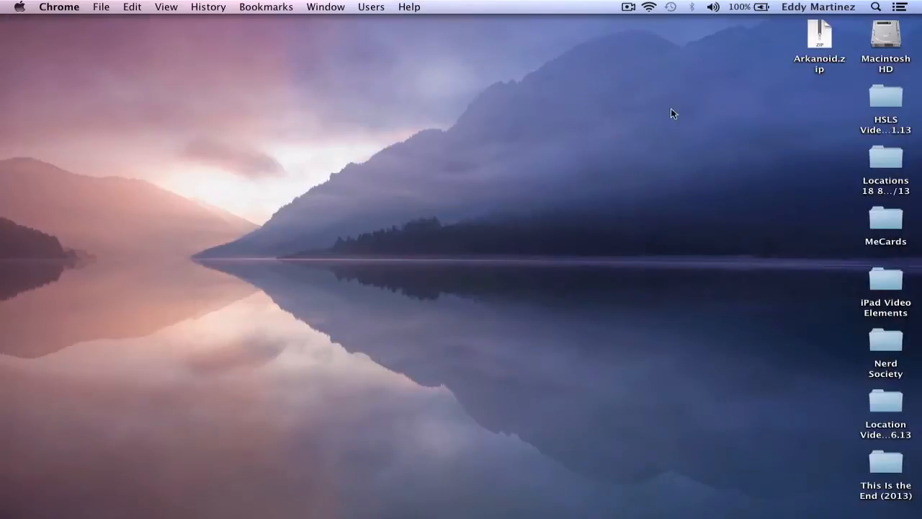
Step: Unzip Arkanoid.zip and browse into the Arkanoid folder's ARK SOUNDS sample list
click(818, 34)
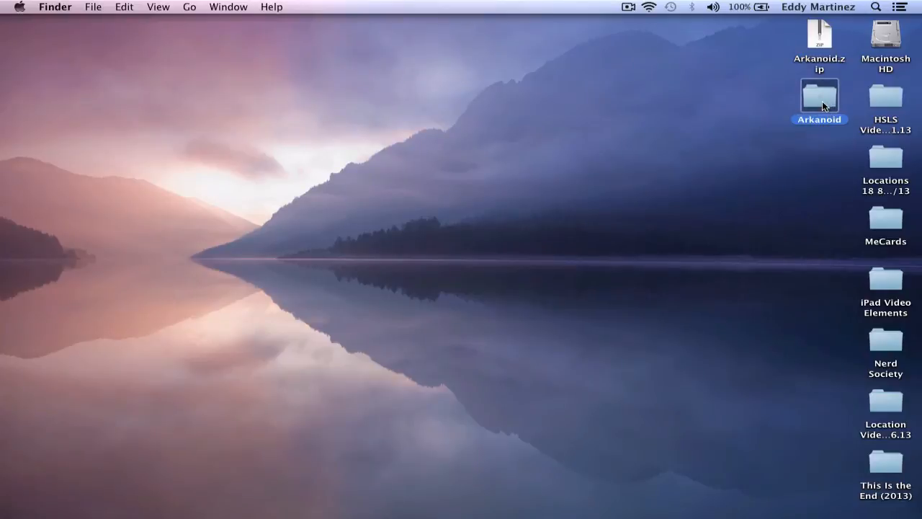
double_click(818, 95)
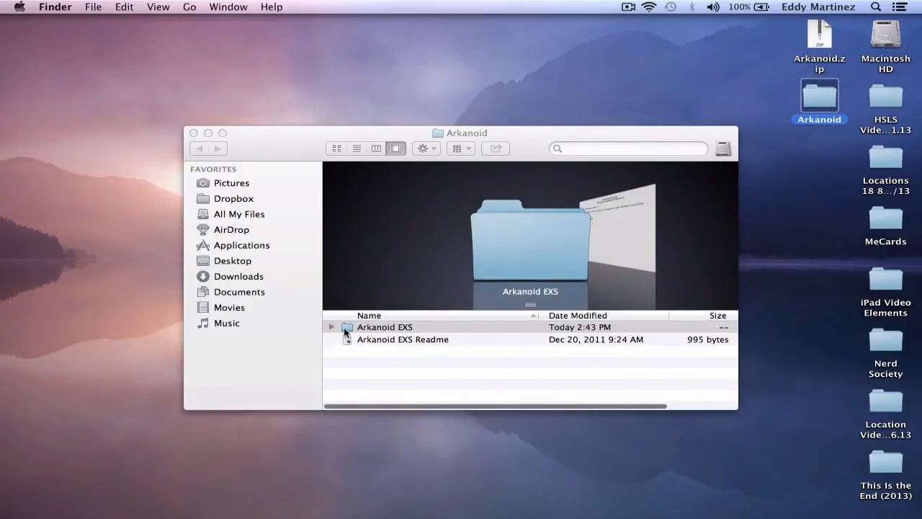
click(332, 325)
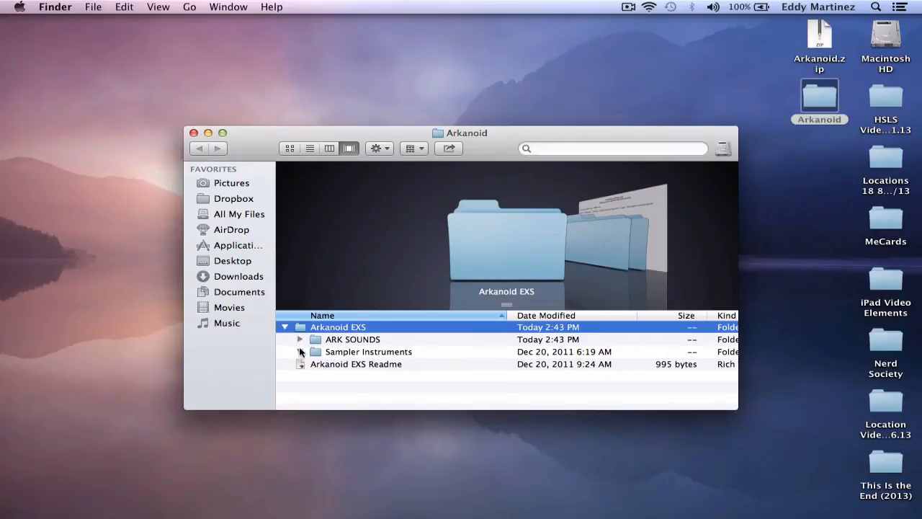
click(300, 339)
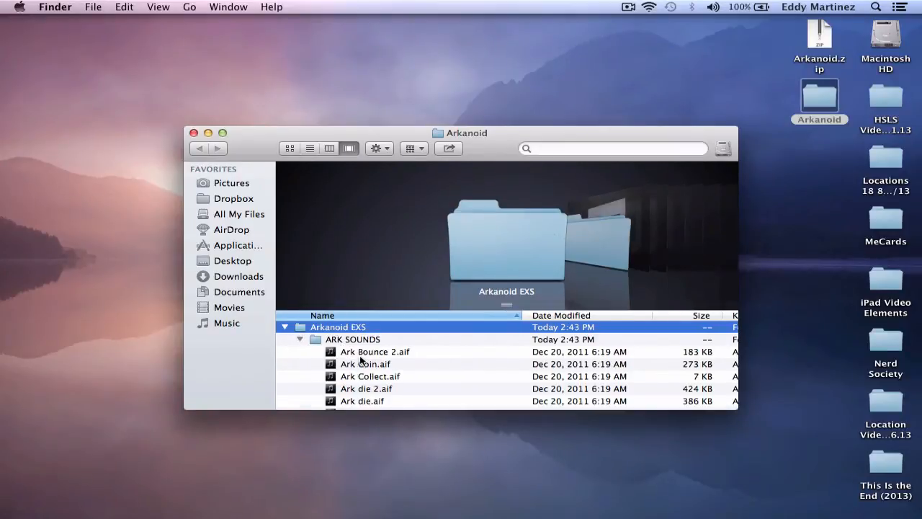
Step: Select the ARK SOUNDS.exs sampler instrument, then close the Finder window
scroll(down, 3)
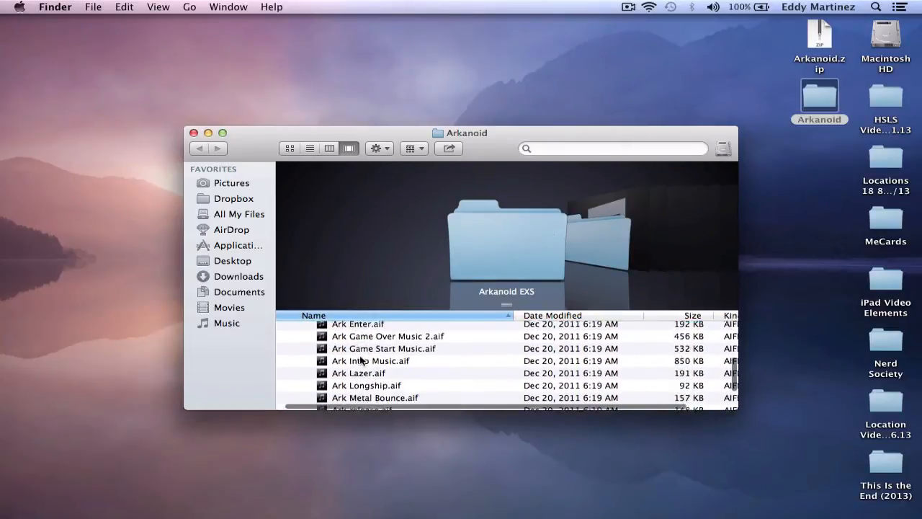
scroll(down, 3)
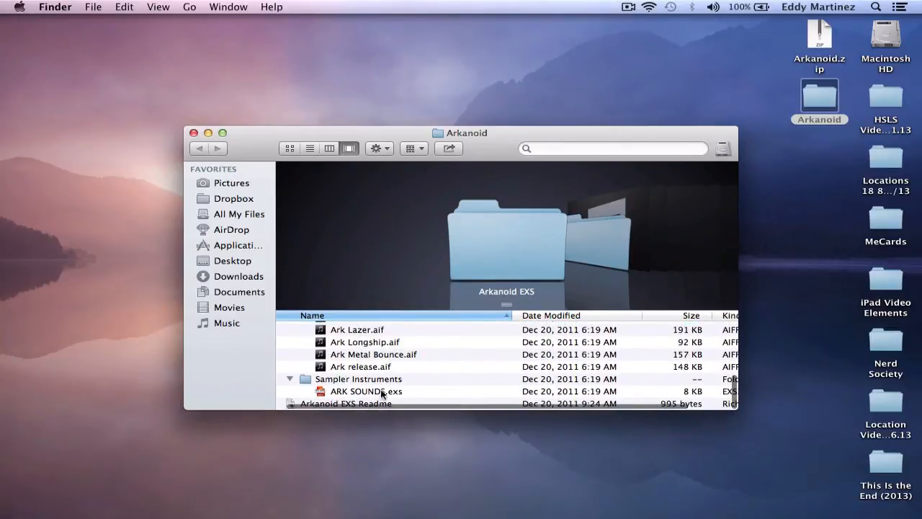
click(365, 392)
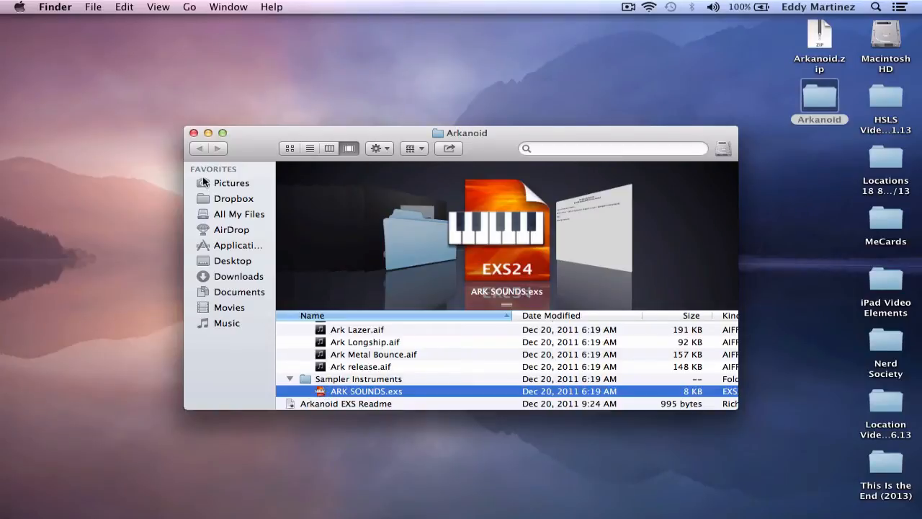
mouse_move(265, 152)
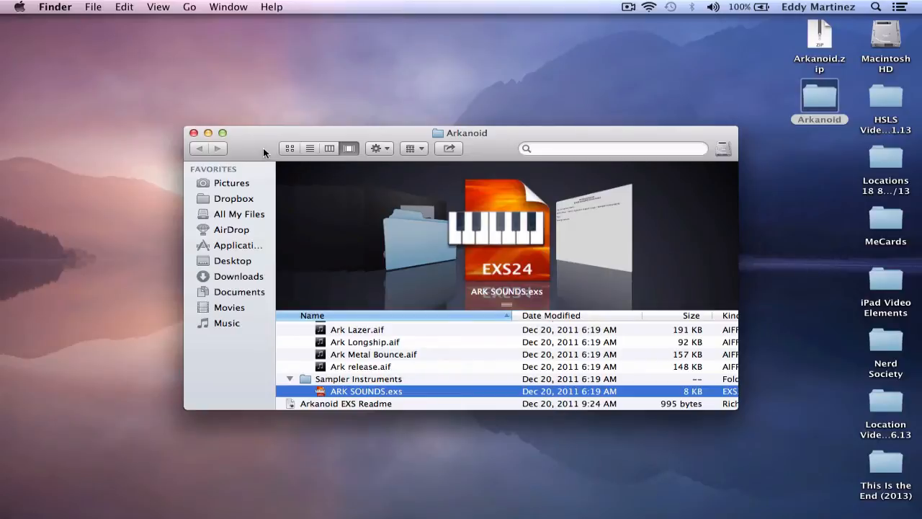
click(193, 132)
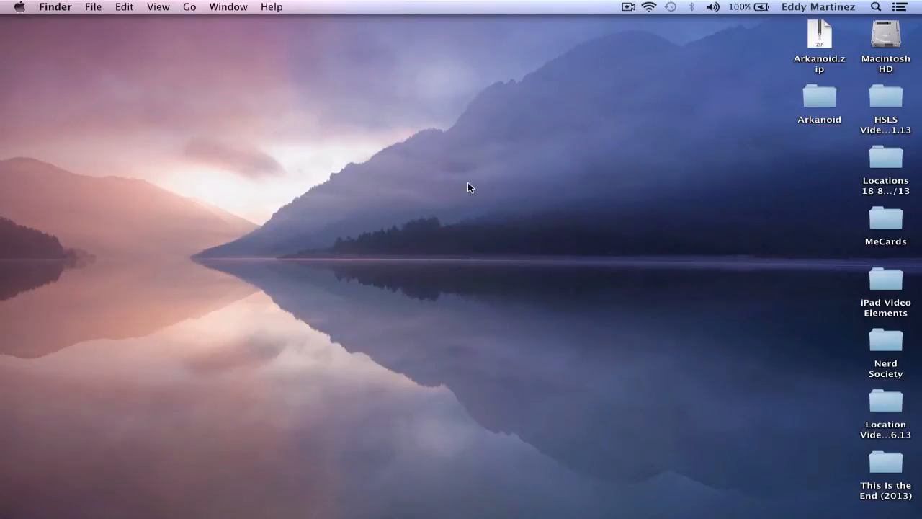